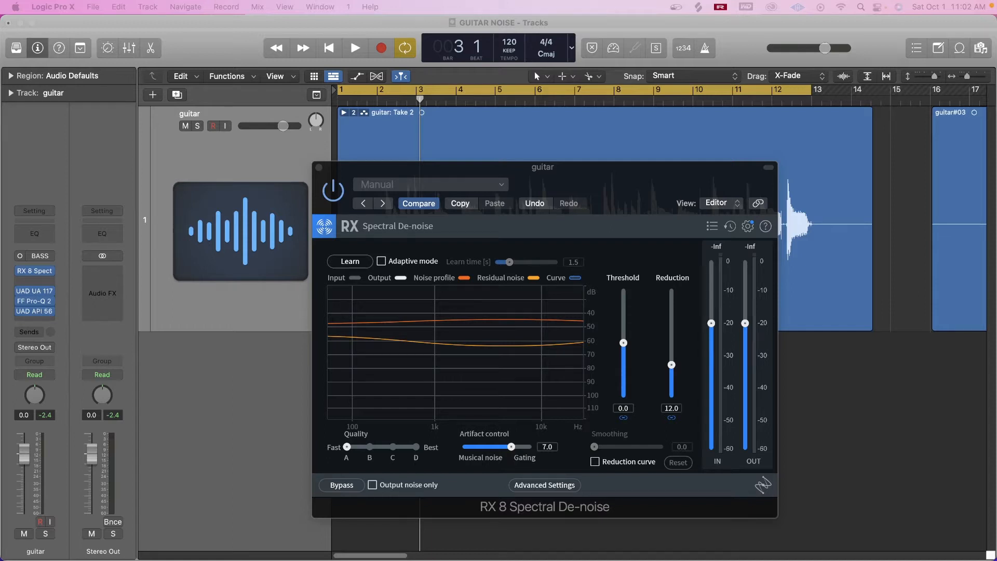
Drag the RX 8 Spectral De-noise window up and left, off the guitar waveform.
drag(542, 167, 380, 63)
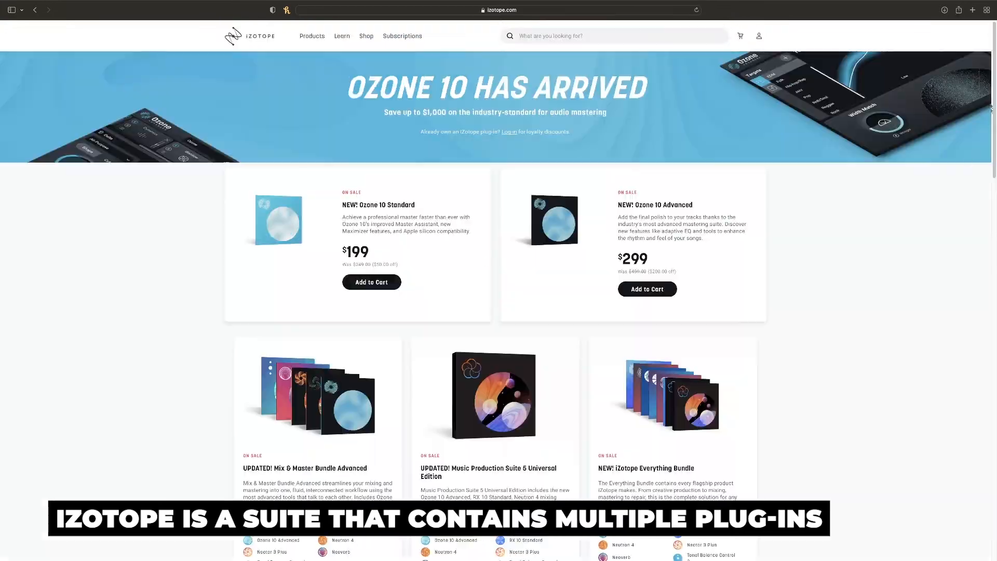
Scroll the iZotope home page past the mixing bundles to the RX 10 offers.
scroll(down, 3)
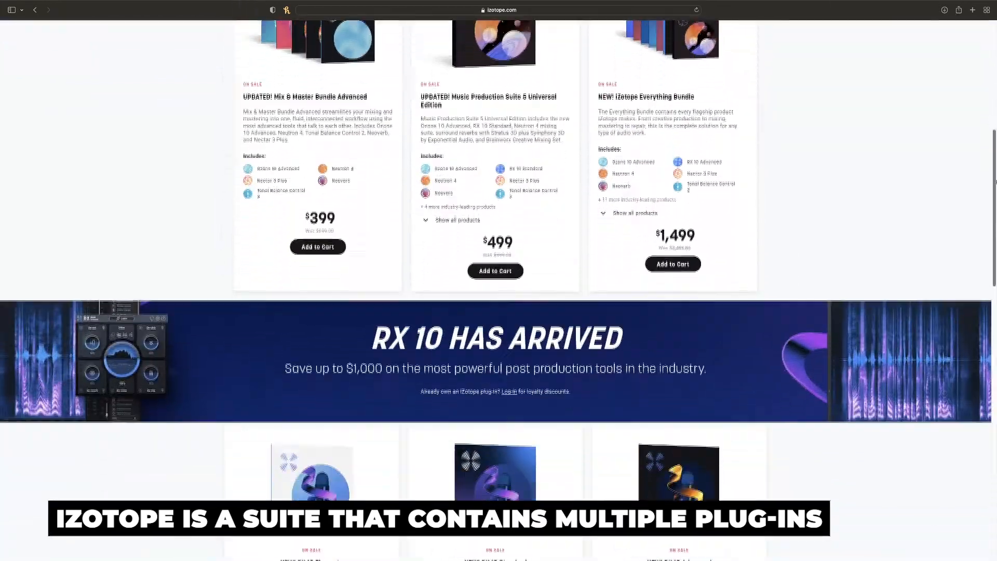
scroll(down, 3)
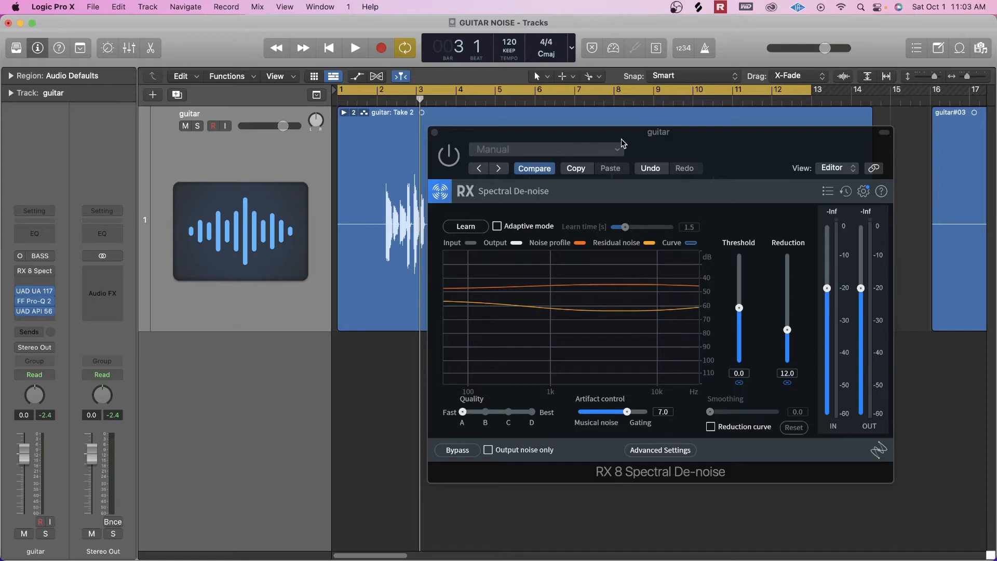
Move the playhead back to bar 1 at the start of the guitar take.
click(355, 47)
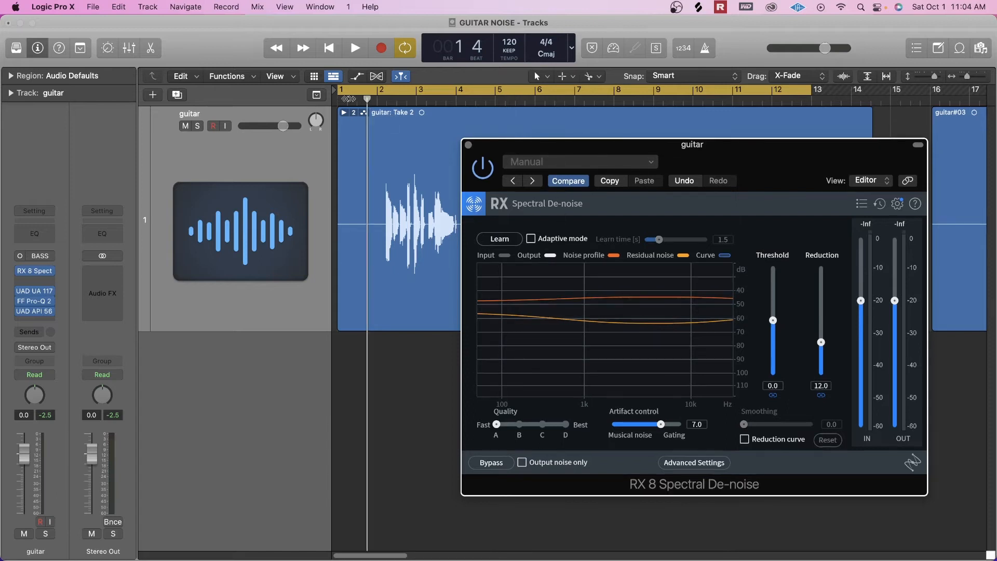
click(328, 48)
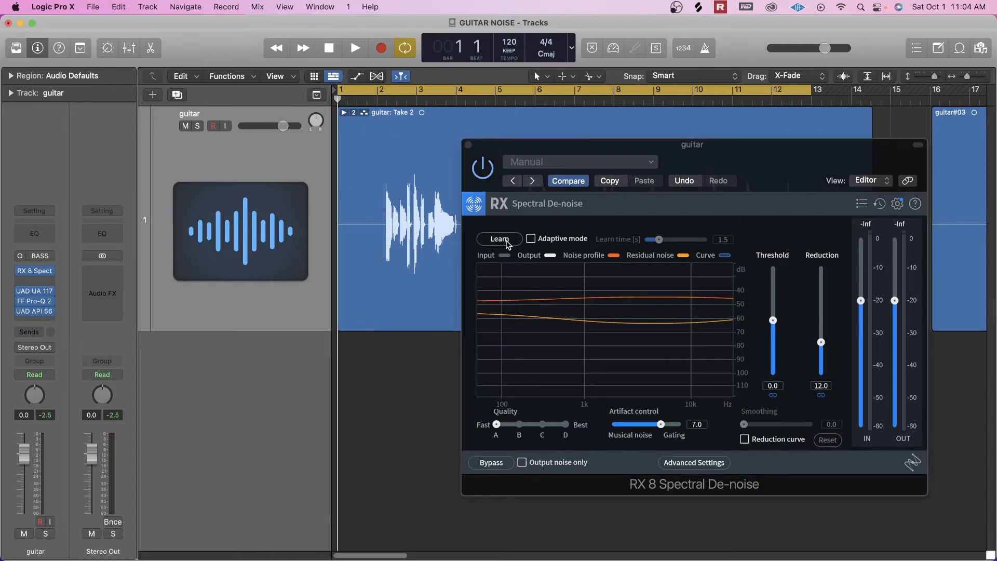
Capture the guitar's background noise profile with Spectral De-noise Learn while playback keeps running.
click(499, 239)
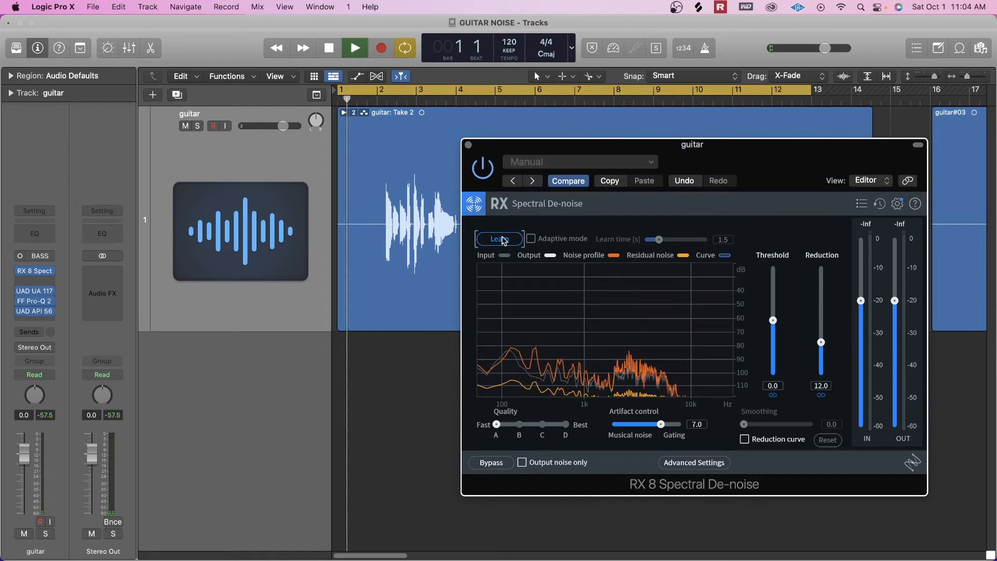
click(499, 239)
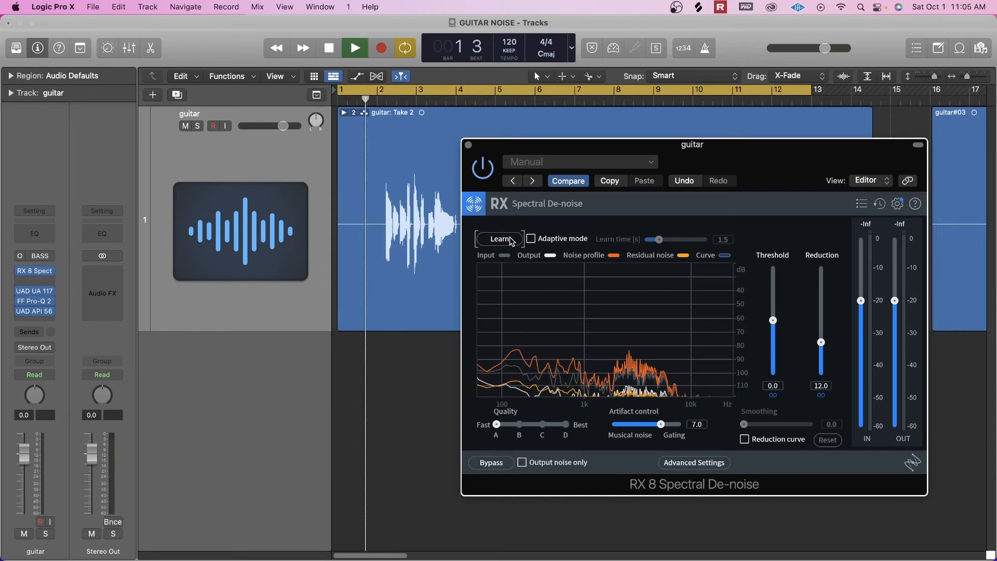
click(354, 48)
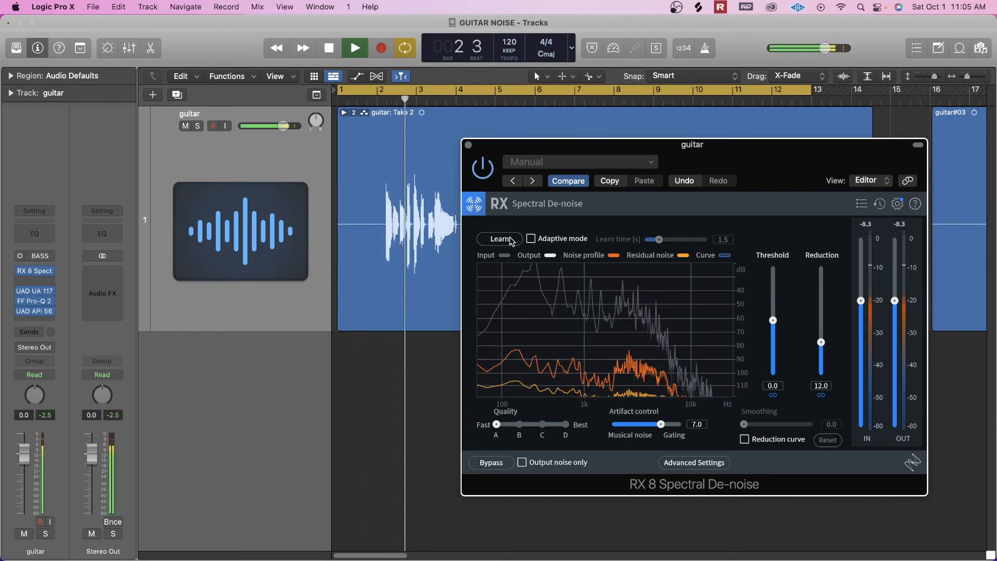
click(354, 48)
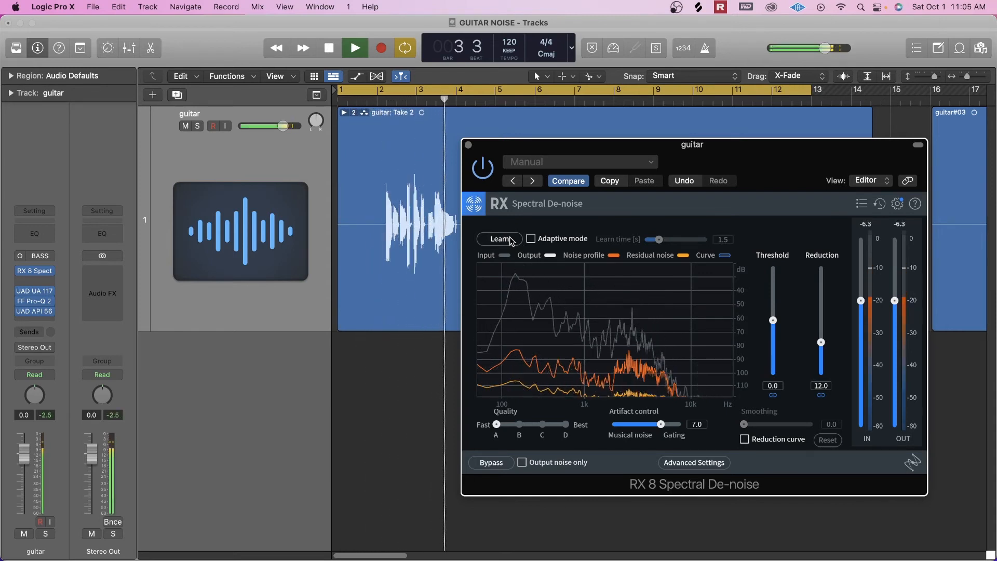
click(354, 48)
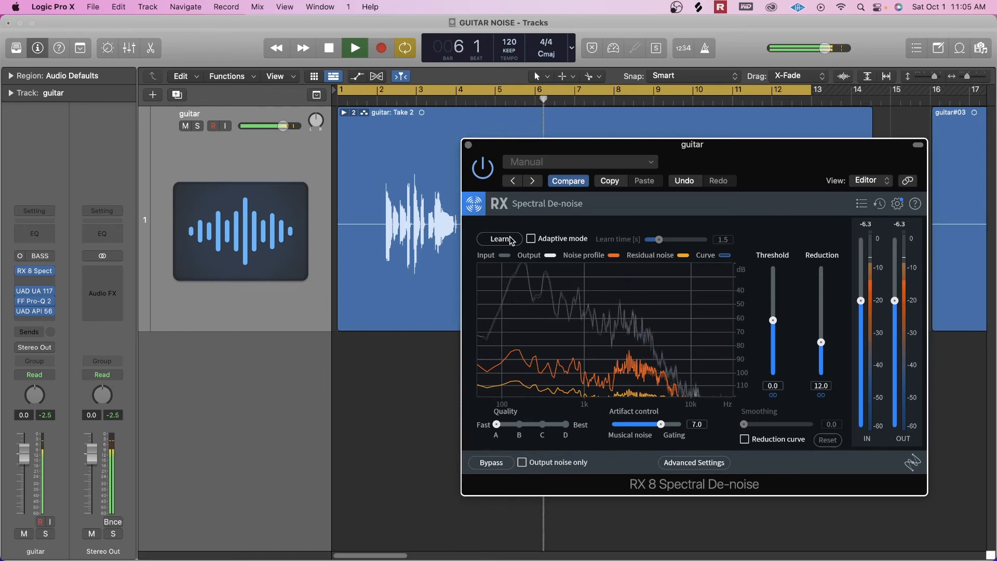
click(354, 48)
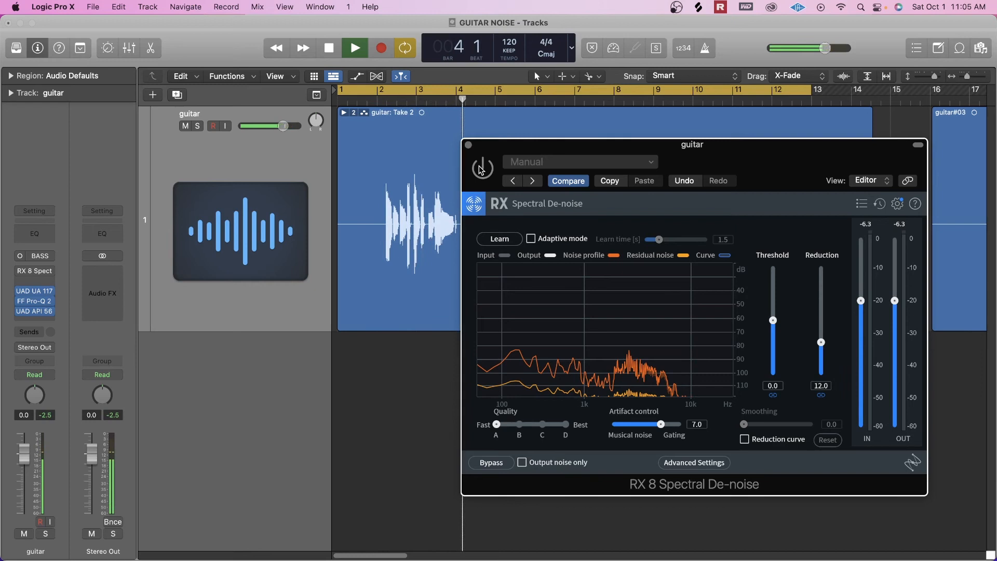
click(354, 48)
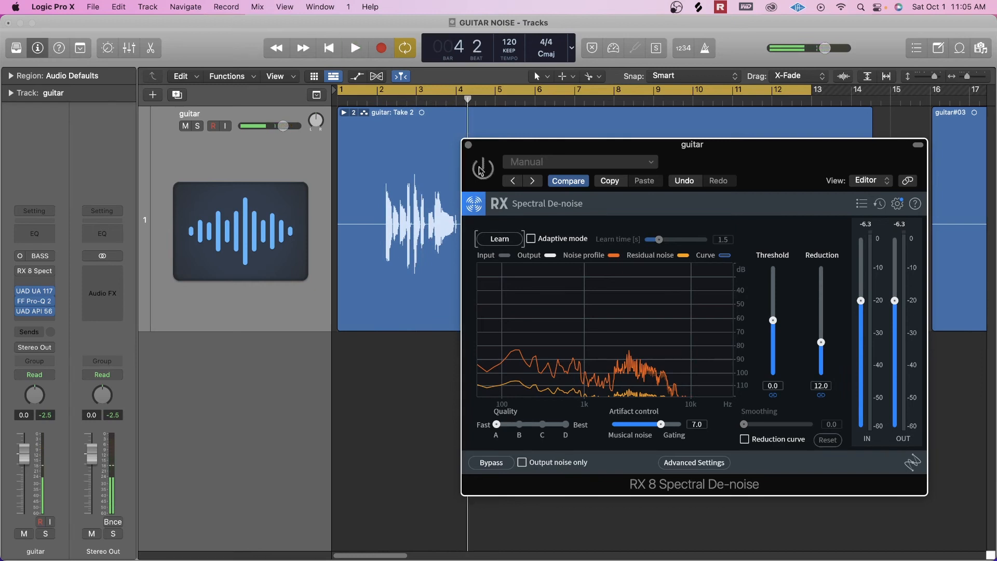
click(355, 48)
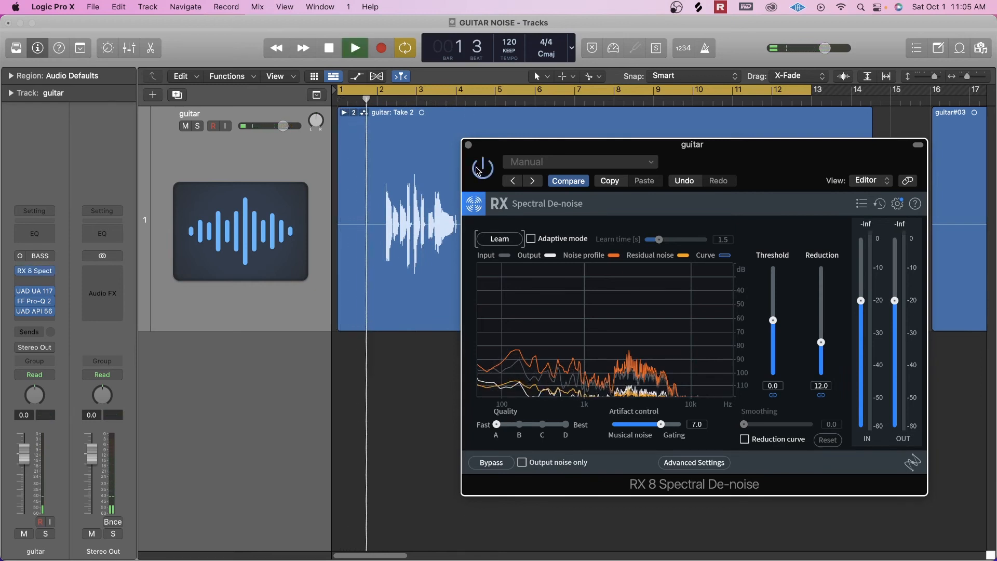
click(354, 48)
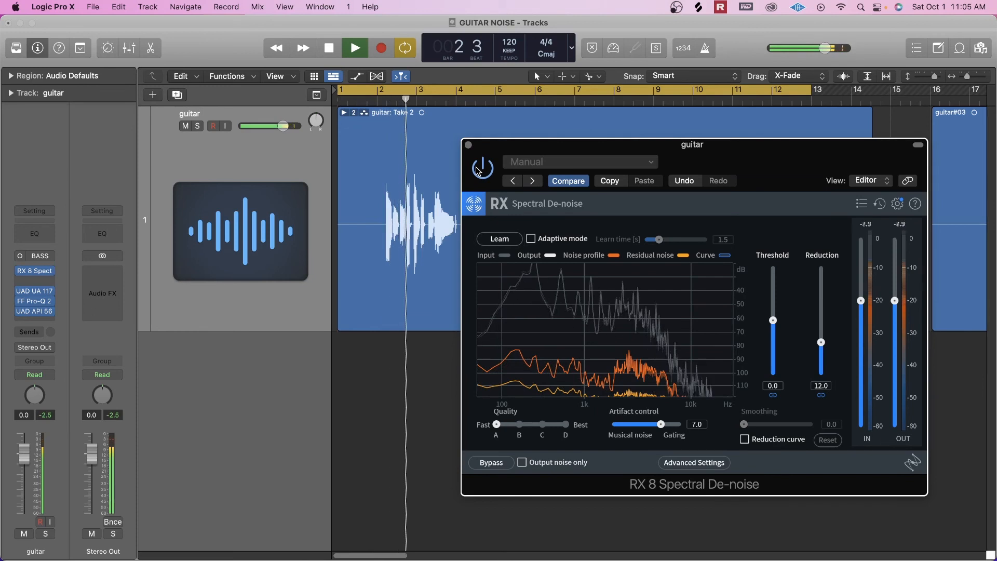
click(354, 48)
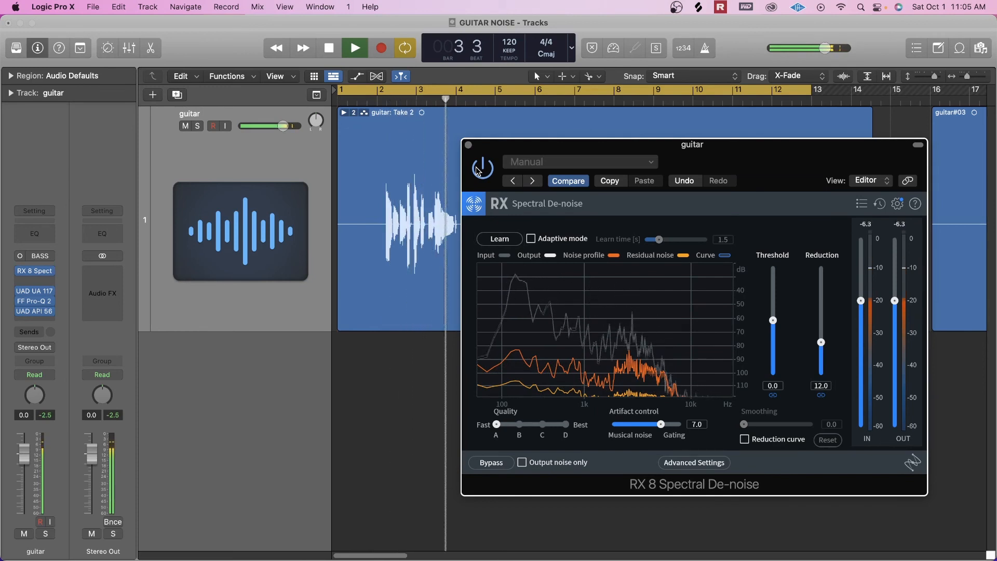
click(521, 463)
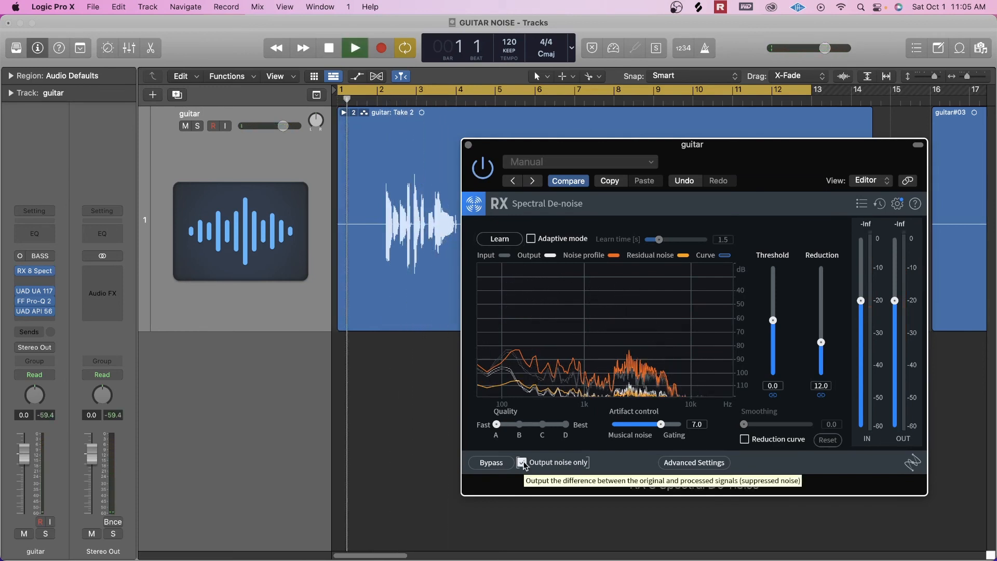
click(354, 47)
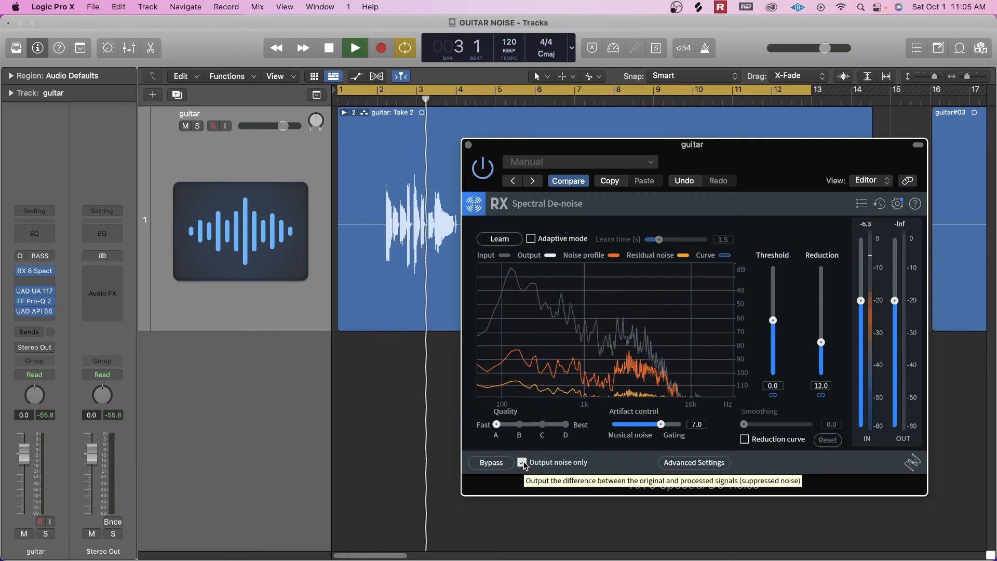
click(522, 461)
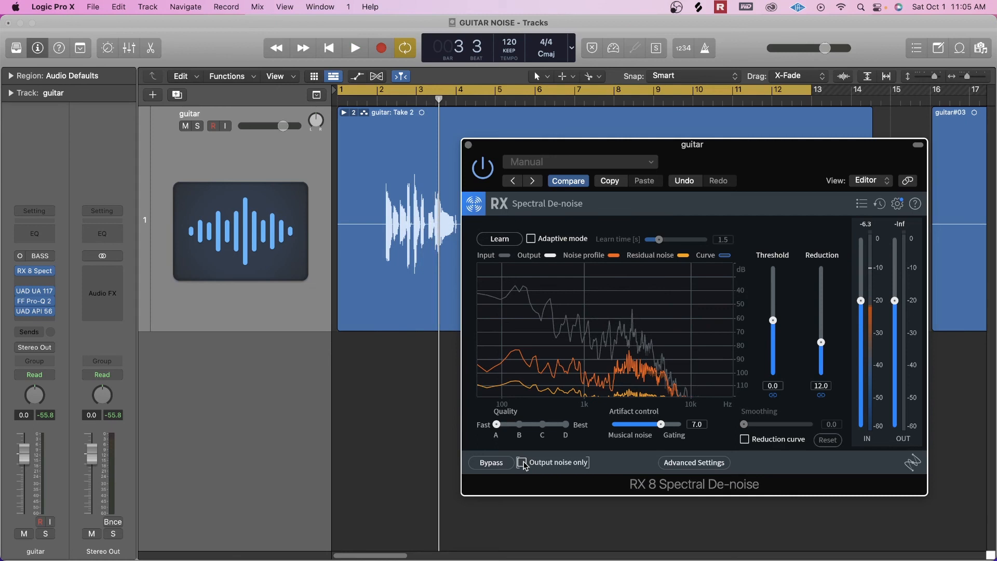
click(354, 48)
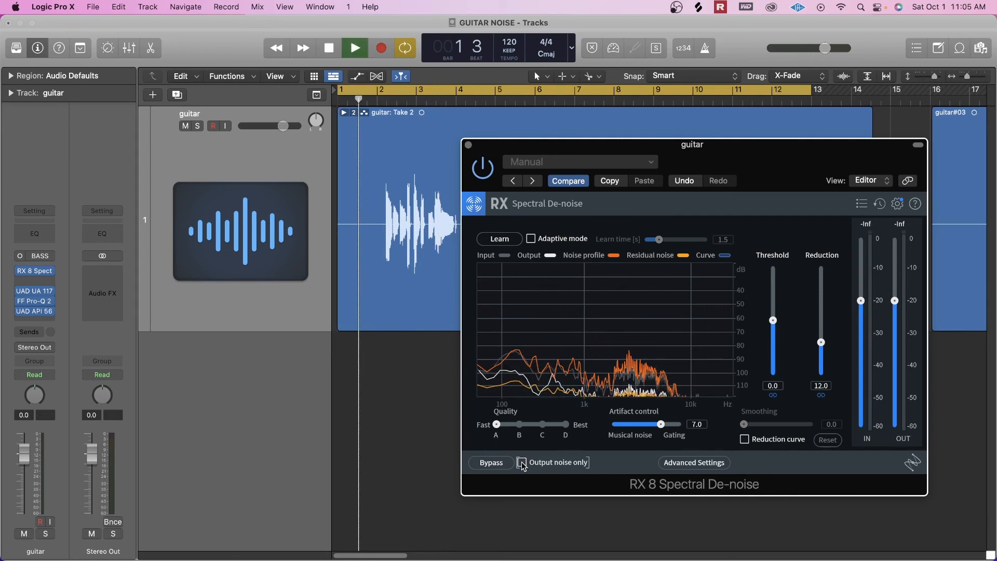
click(328, 48)
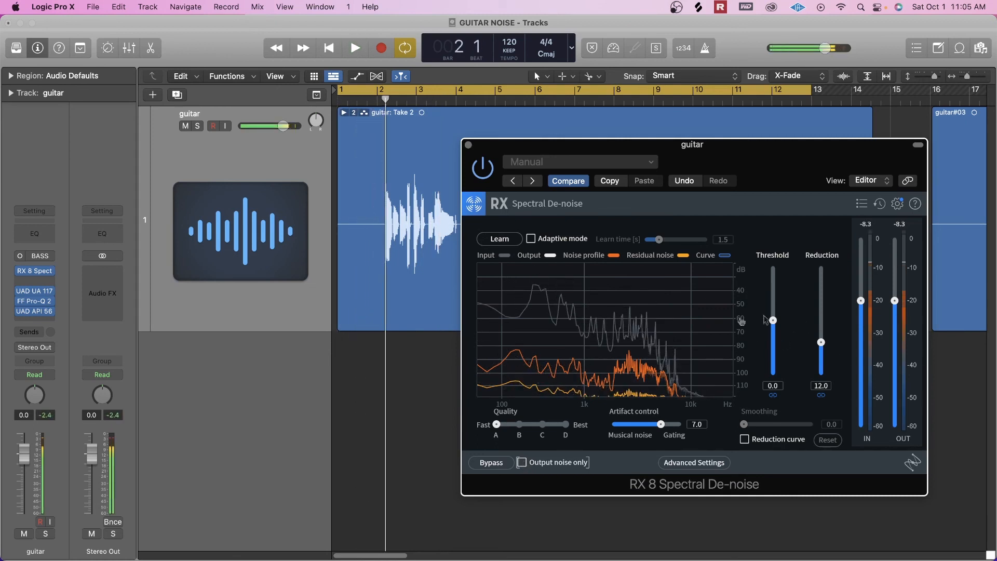